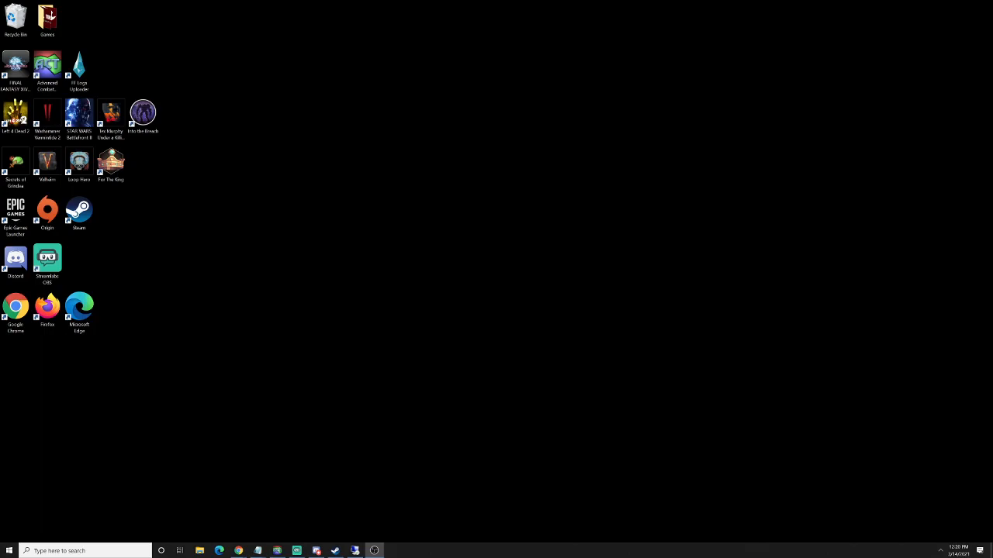
mouse_move(230, 451)
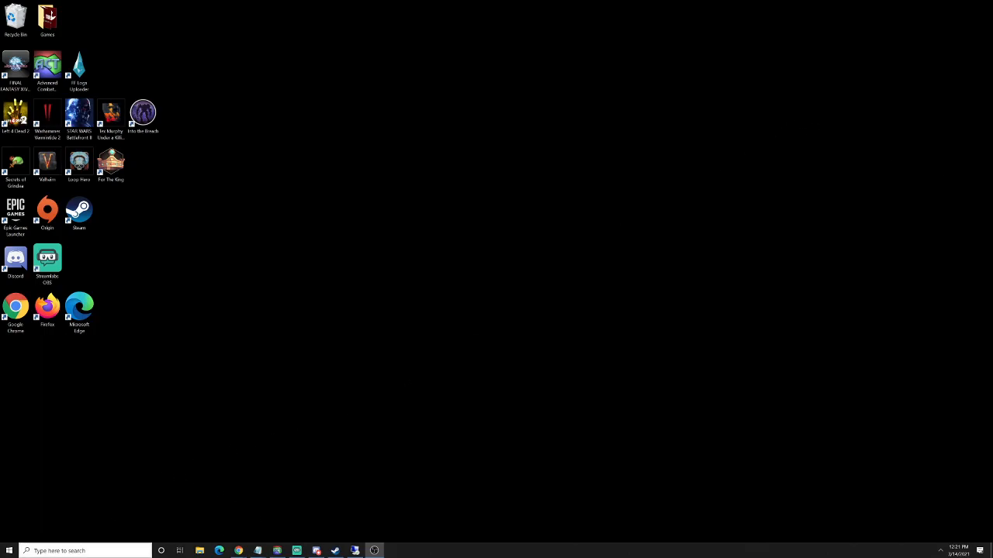
- Launch Notepad from the Start search and bring up its Open dialog
click(10, 551)
text(note)
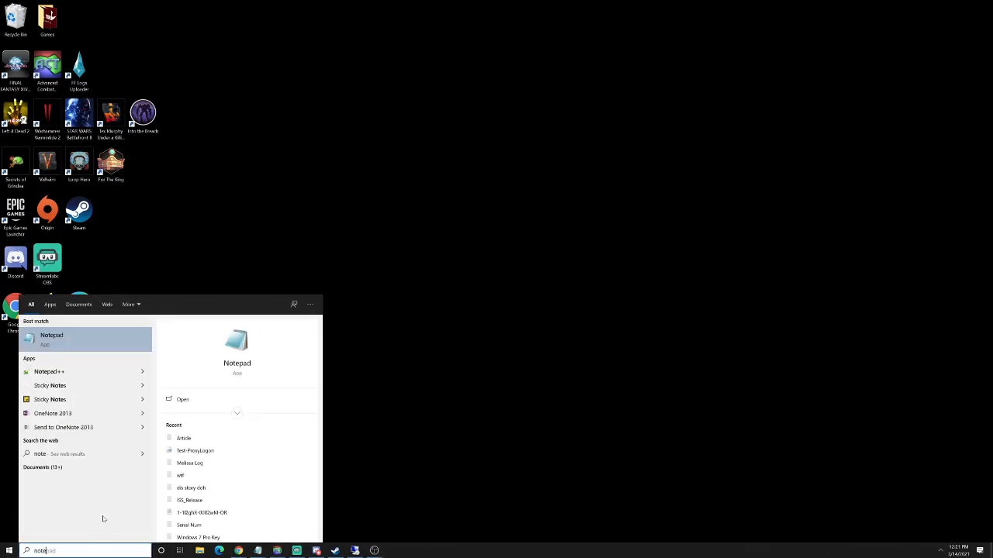
right_click(51, 342)
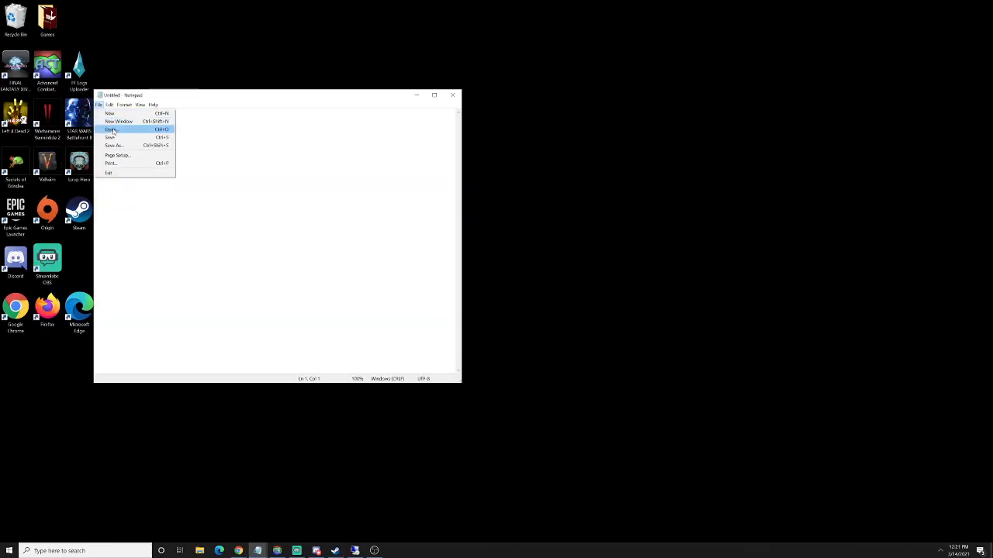
click(111, 130)
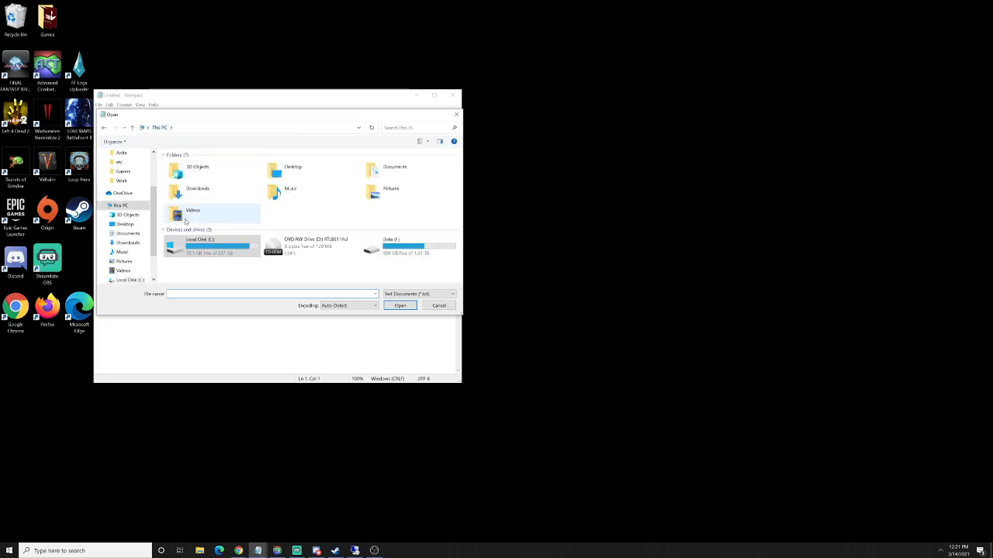
mouse_move(222, 251)
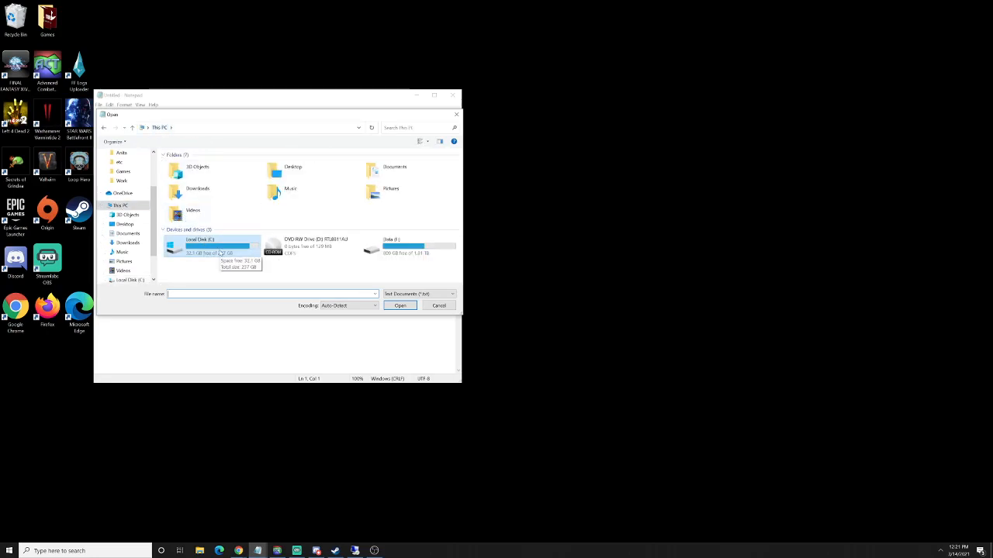
mouse_move(224, 263)
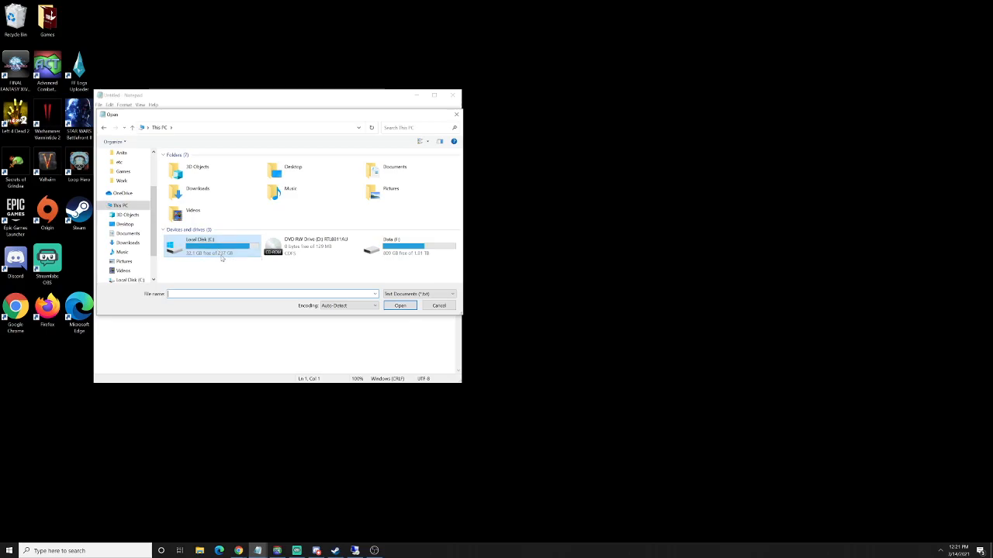
- Browse into C:\Windows\System32\drivers toward the etc folder's hosts file
double_click(200, 246)
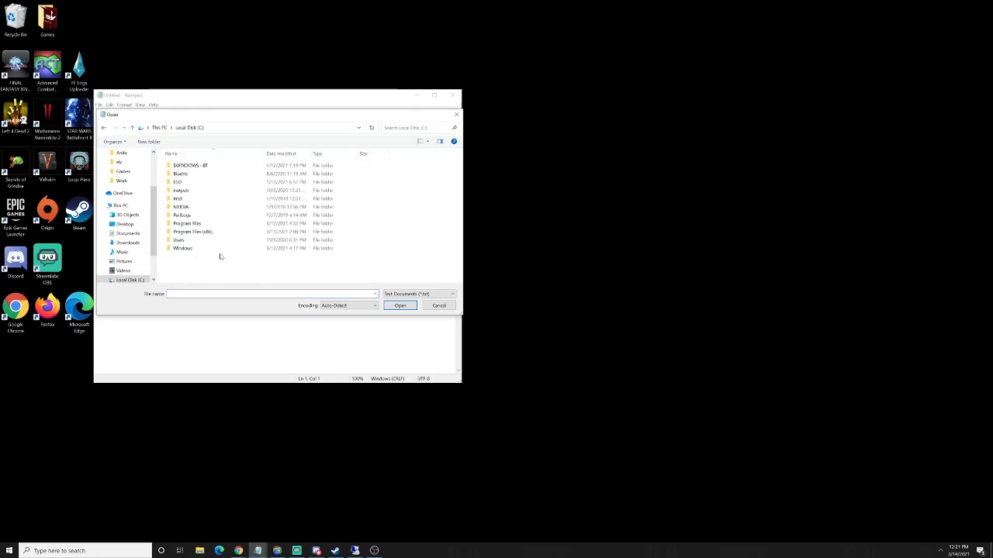
click(183, 249)
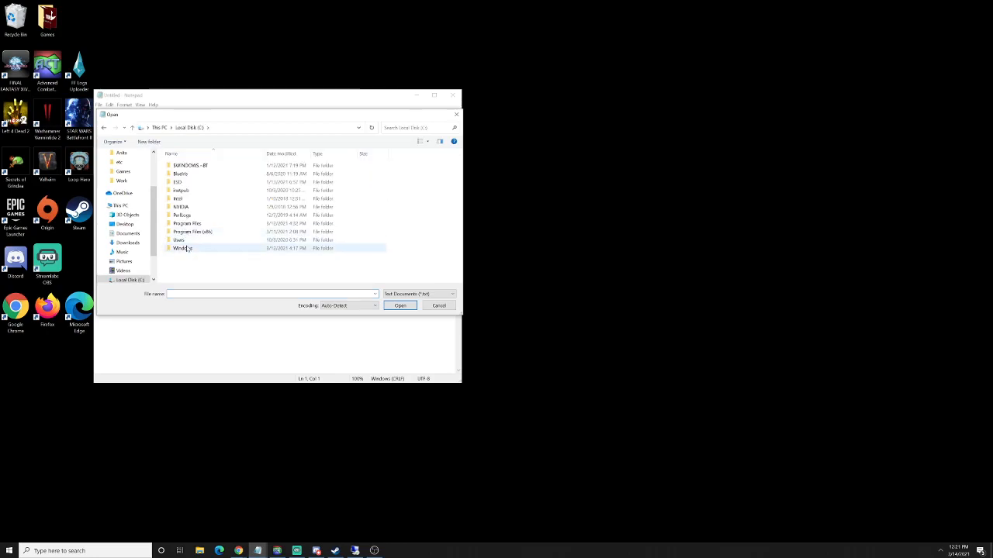
double_click(183, 248)
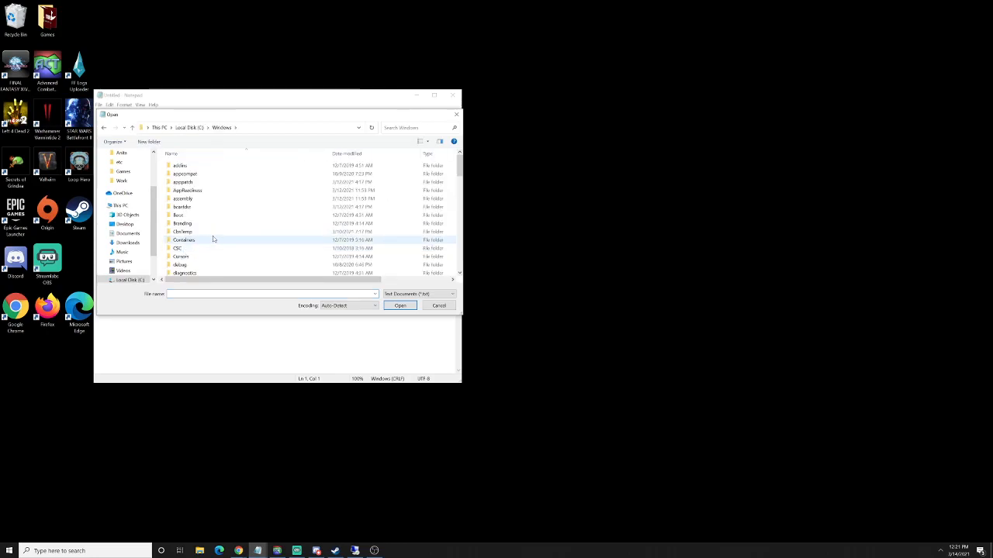
scroll(down, 3)
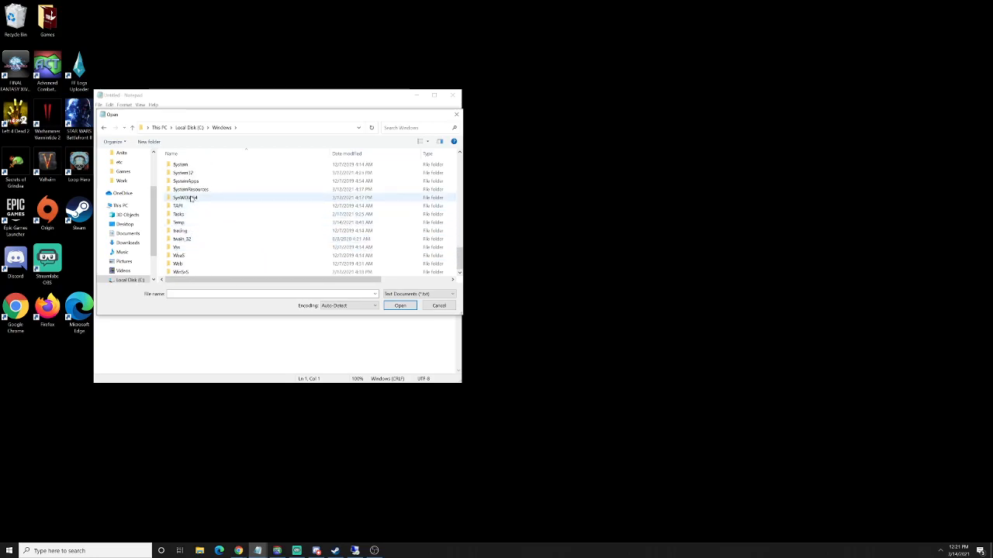
double_click(183, 197)
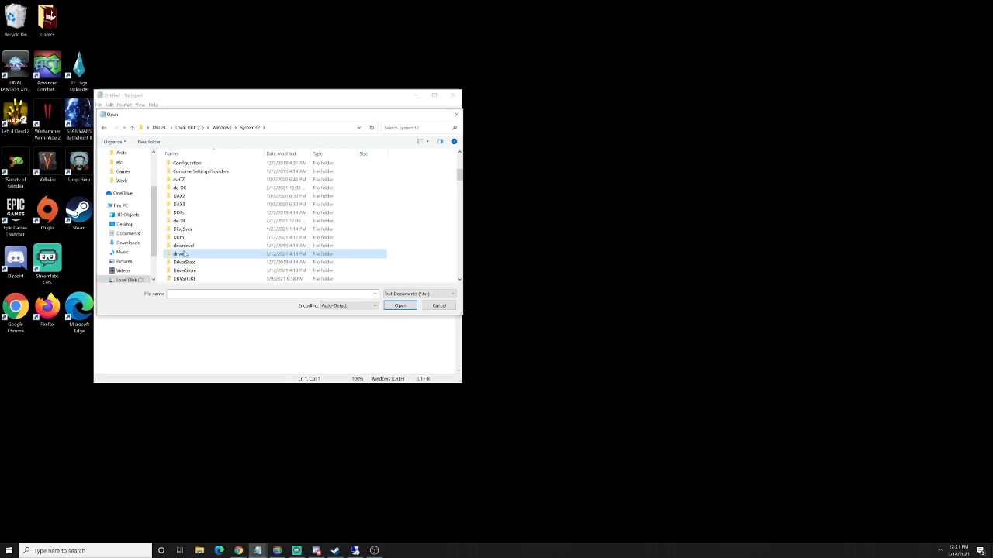
double_click(180, 255)
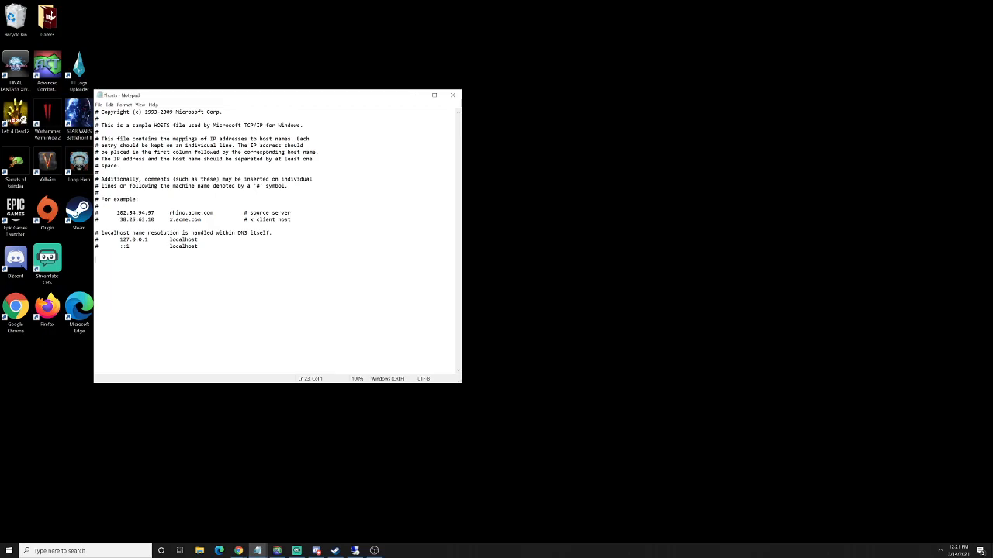
- Add a hosts line mapping toegoff to 8.8.8.8, then start Command Prompt
text(0.)
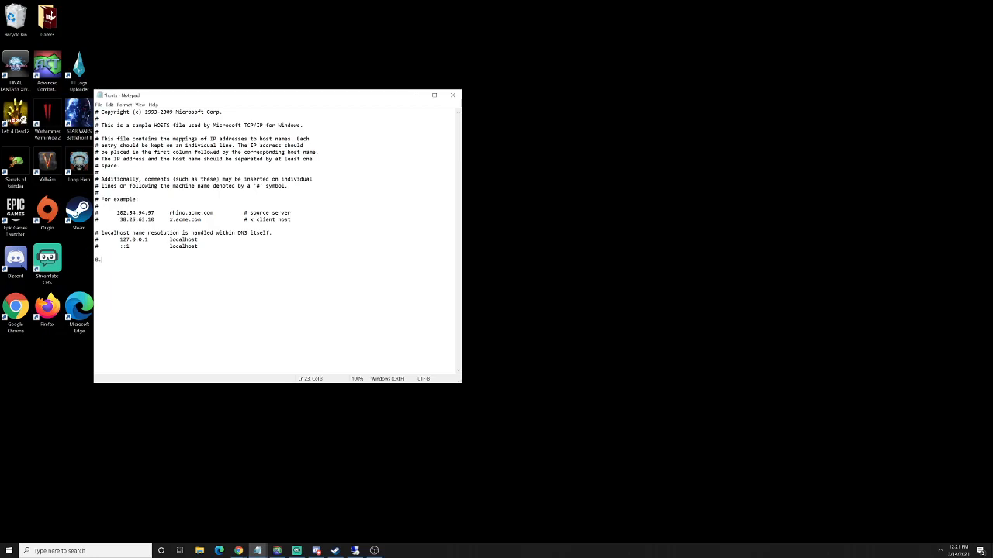
text(8.8.8.8)
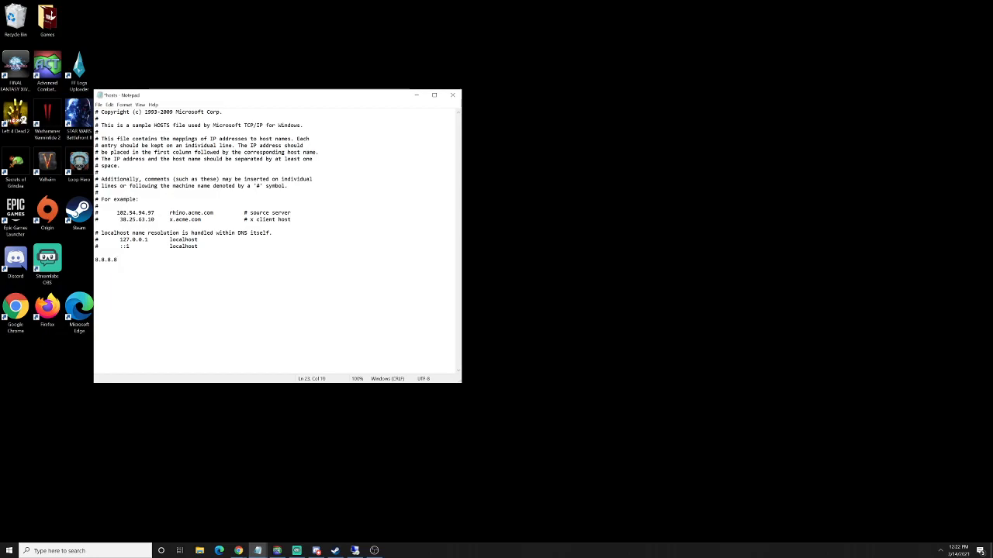
text(toegoff)
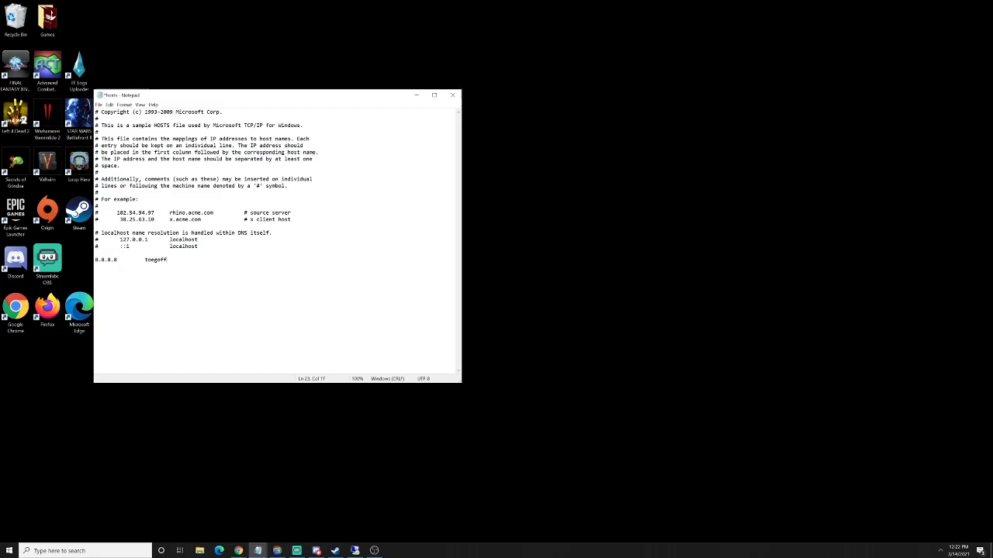
click(103, 105)
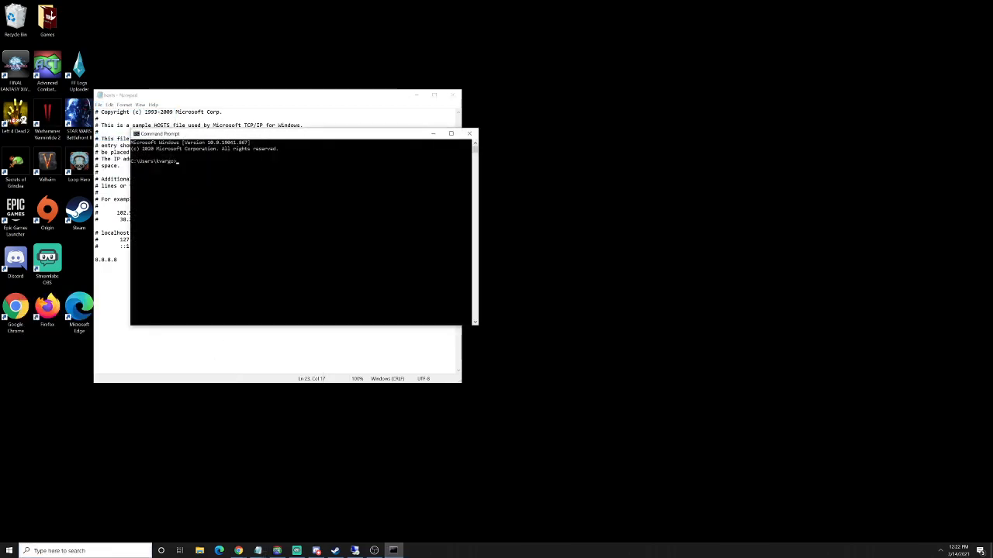
- Ping towgoff and set the Command Prompt window beside Notepad to compare results
text(ping towgoff)
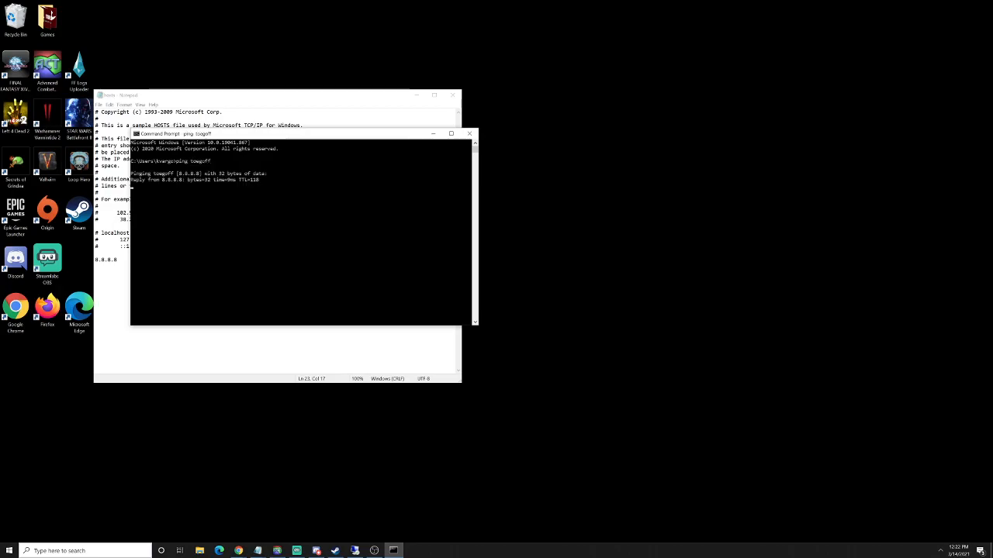
drag(298, 134, 659, 118)
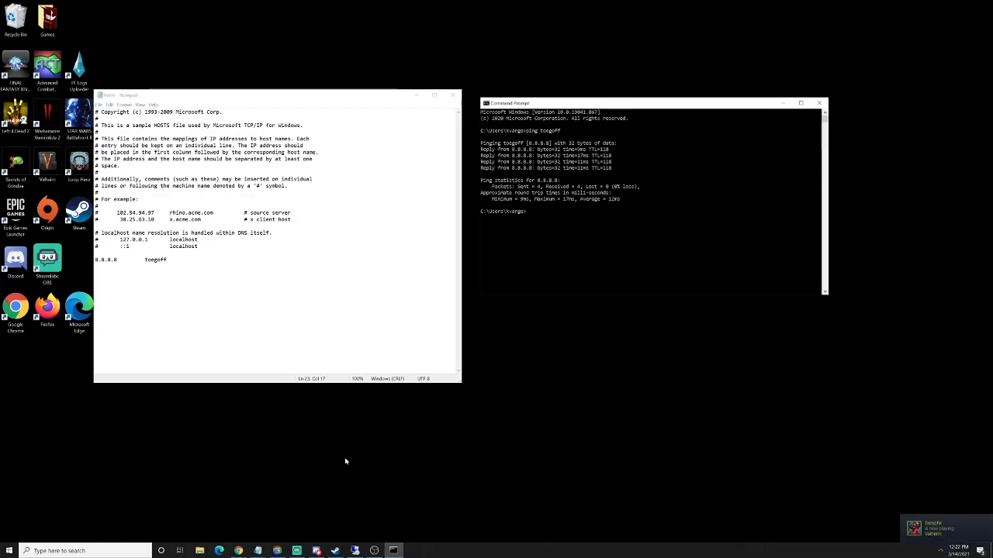
mouse_move(348, 427)
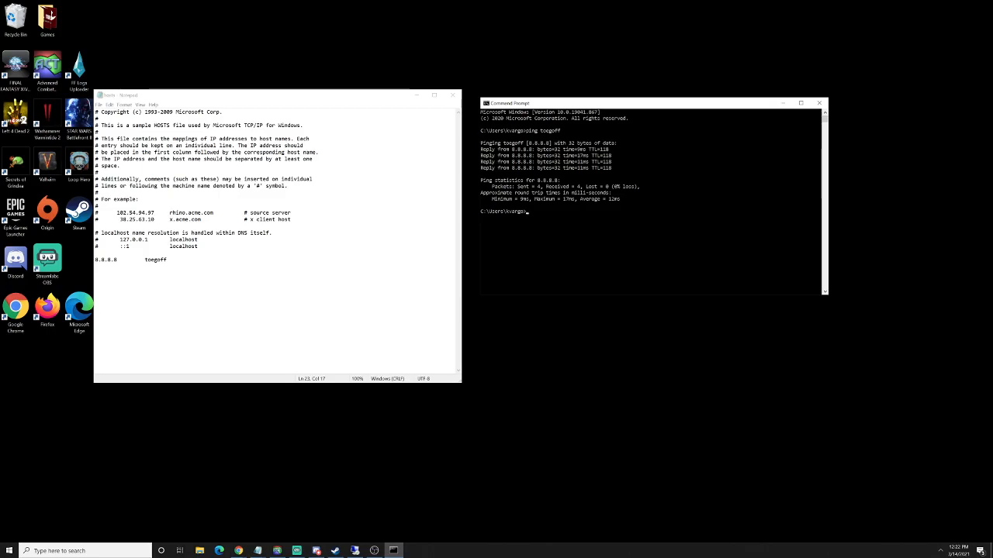
- Replace the hostname after 0.0.0.0 with server, then ping serv to test it
double_click(105, 261)
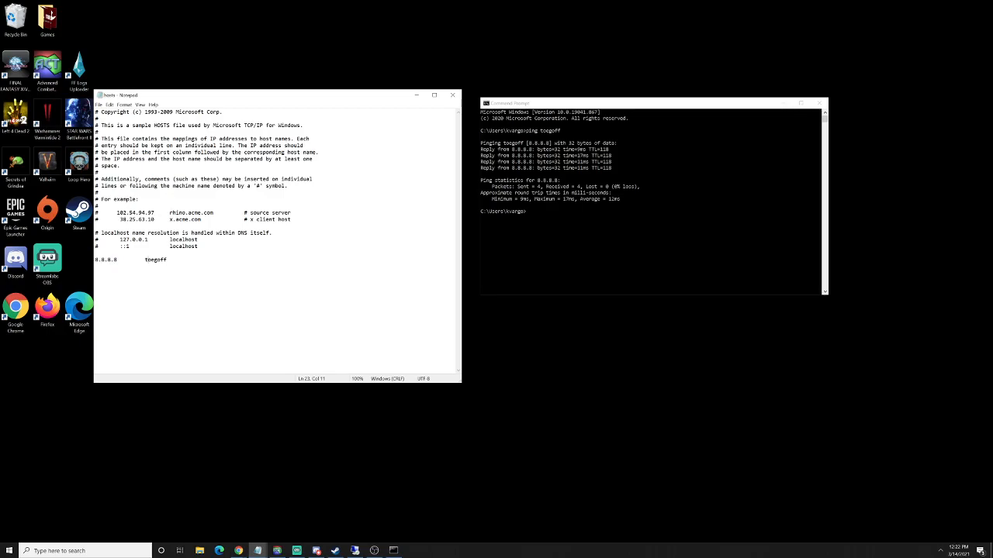
double_click(155, 259)
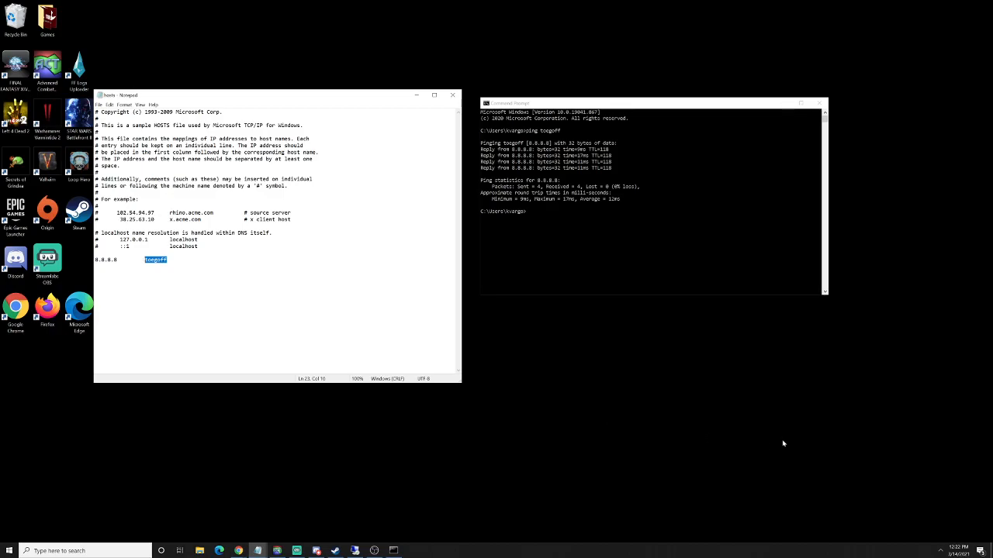
text(server)
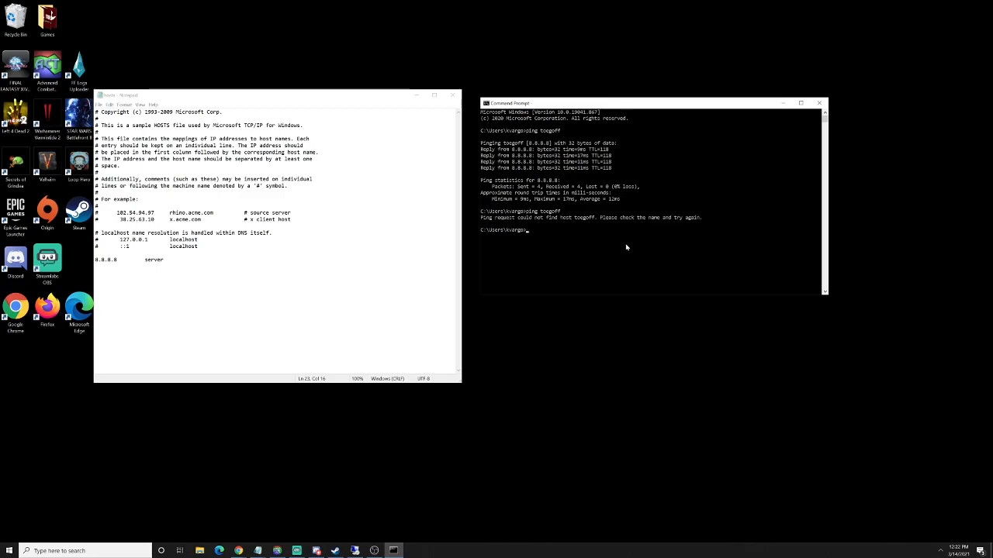
text(ping serv)
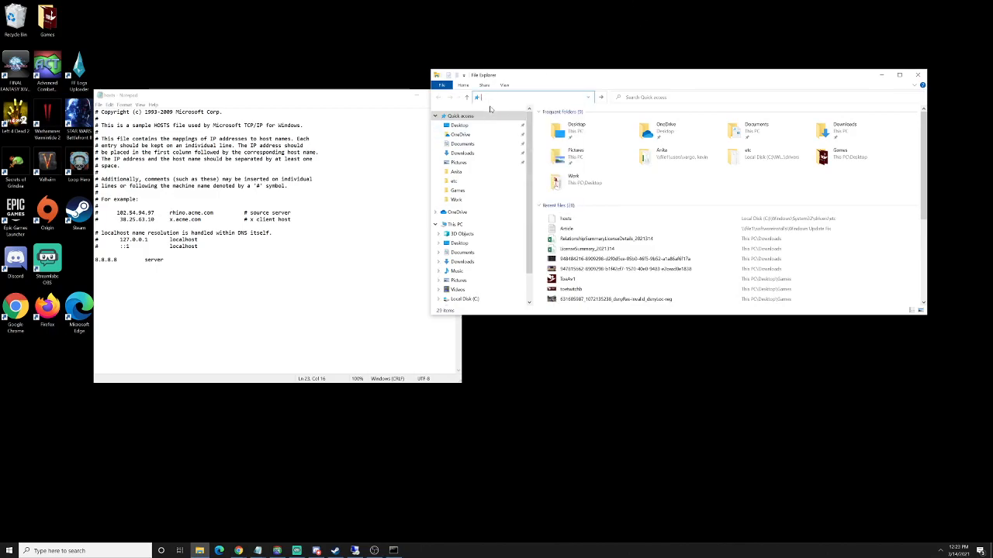
- Browse to C:\Windows\System32\drivers\etc and select the hosts file
click(466, 298)
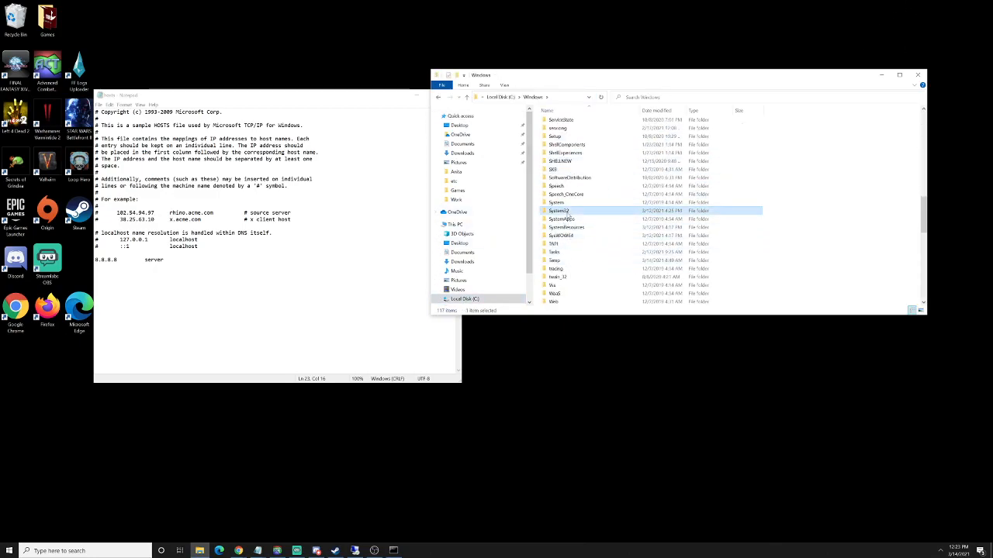
double_click(561, 211)
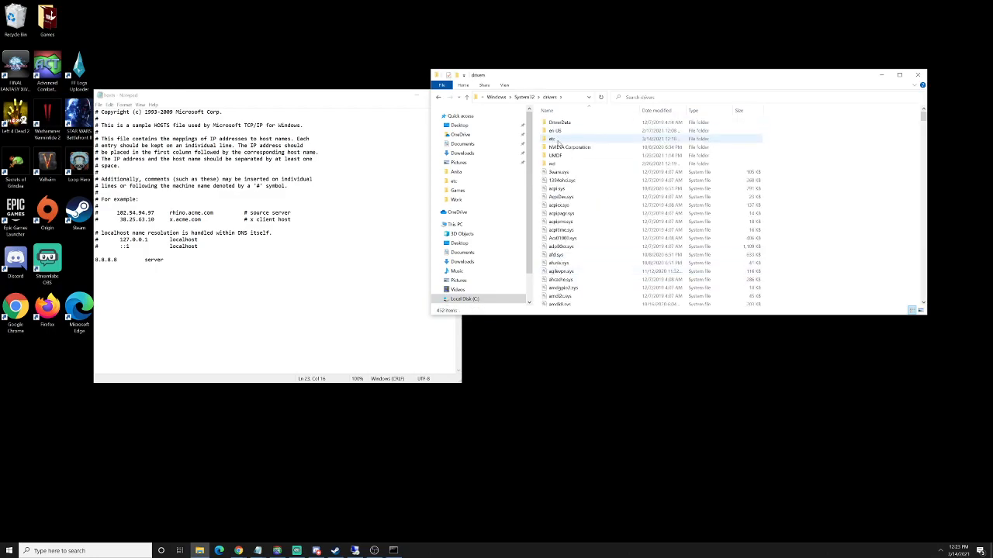
double_click(553, 139)
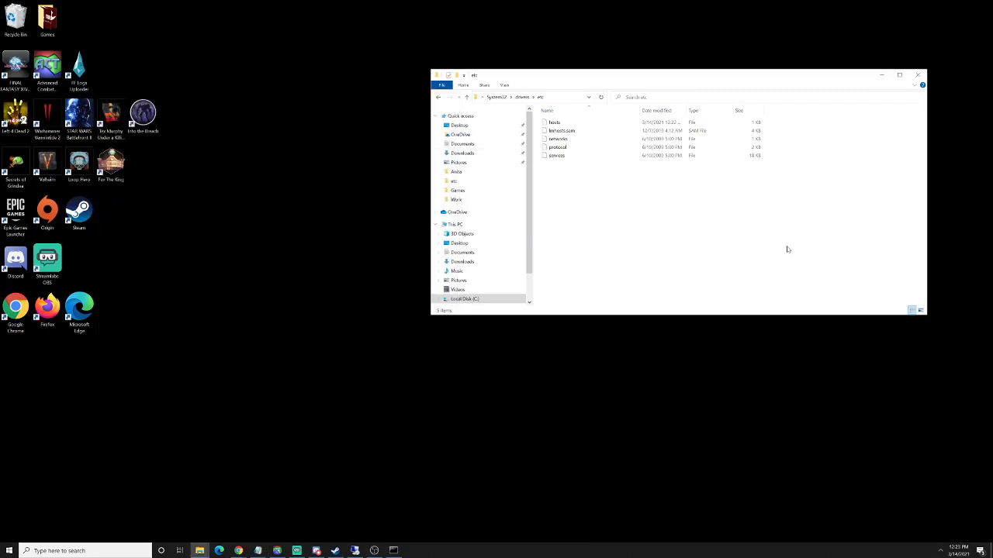
click(554, 121)
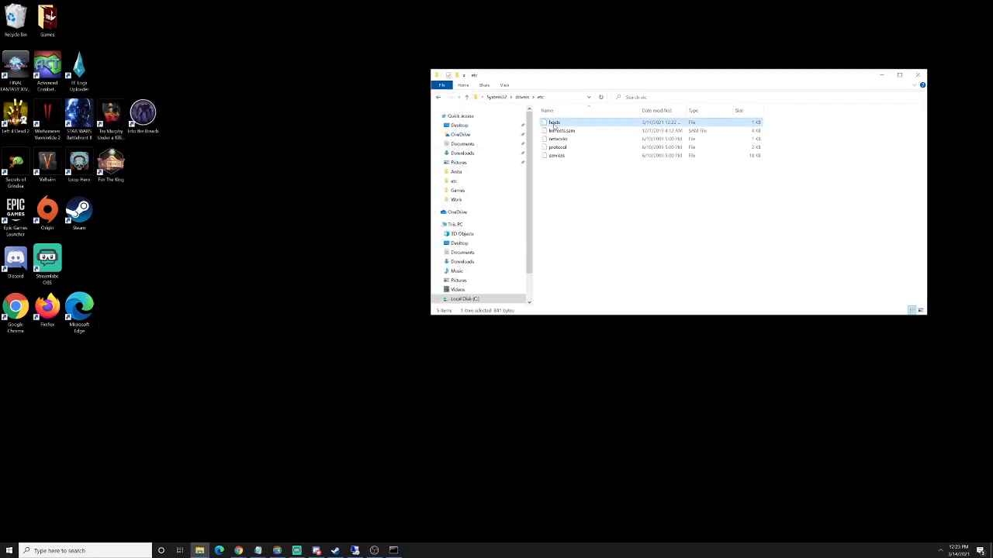
- Delete hosts to the Recycle Bin, confirming and granting administrator permission
key(Delete)
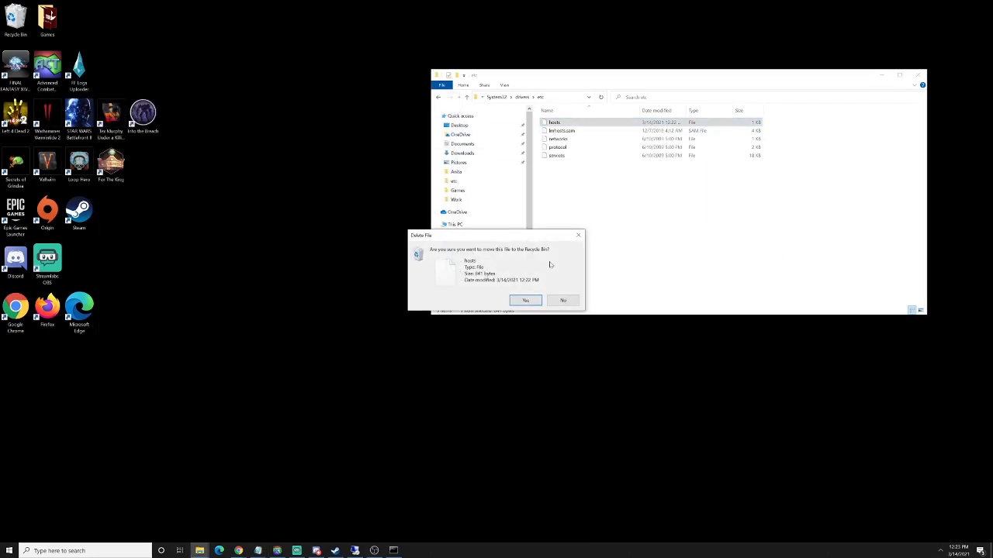
click(524, 301)
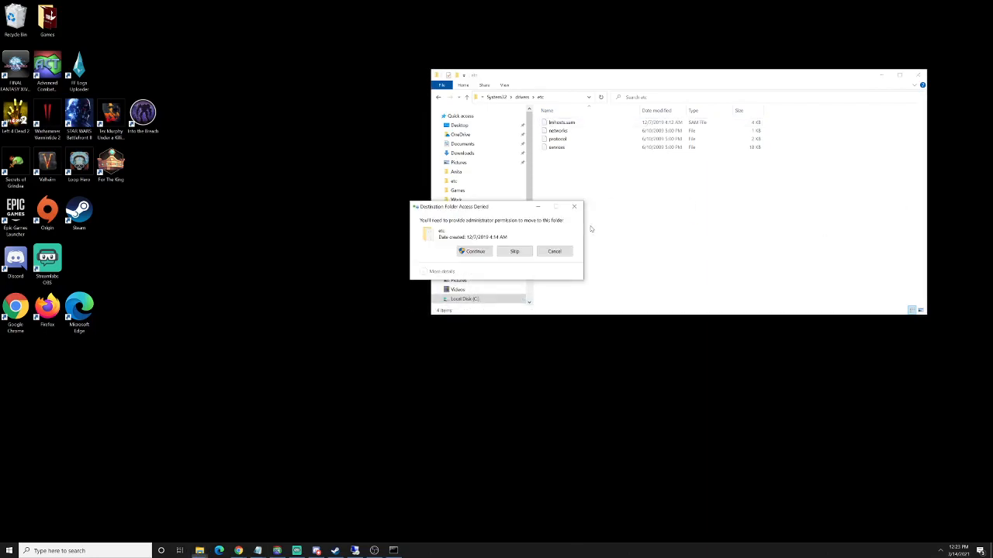
click(474, 251)
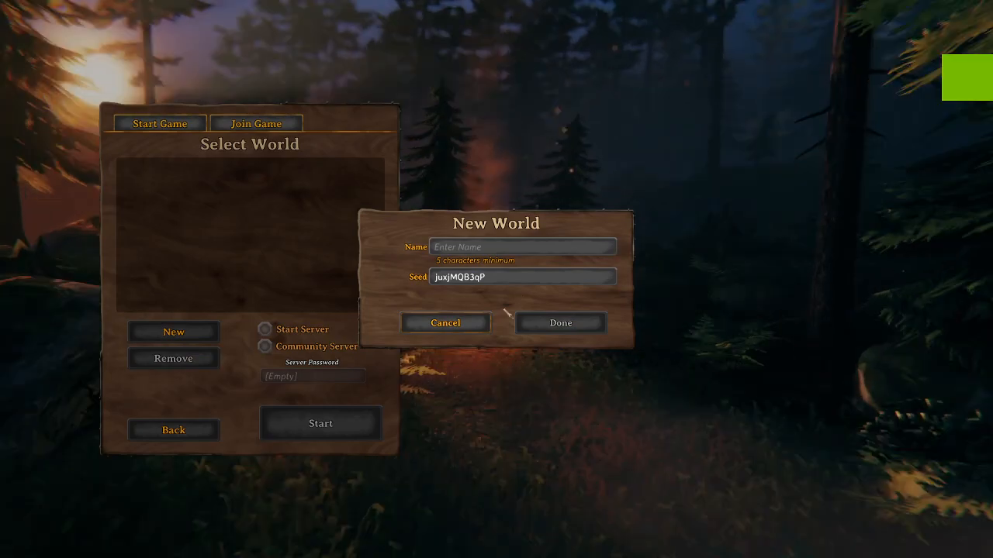
- Cancel New World creation and bring up Join IP with toegoff as the address
click(256, 124)
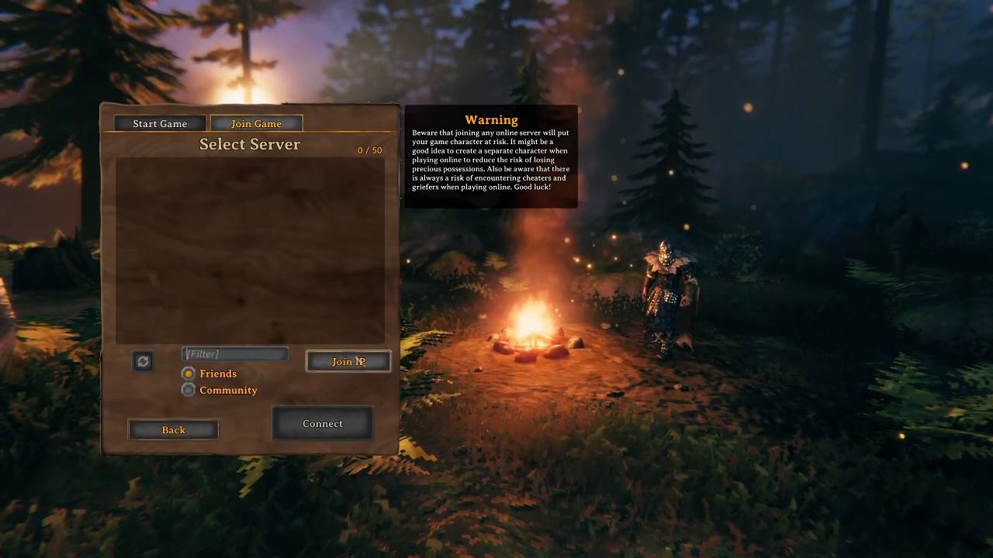
click(348, 361)
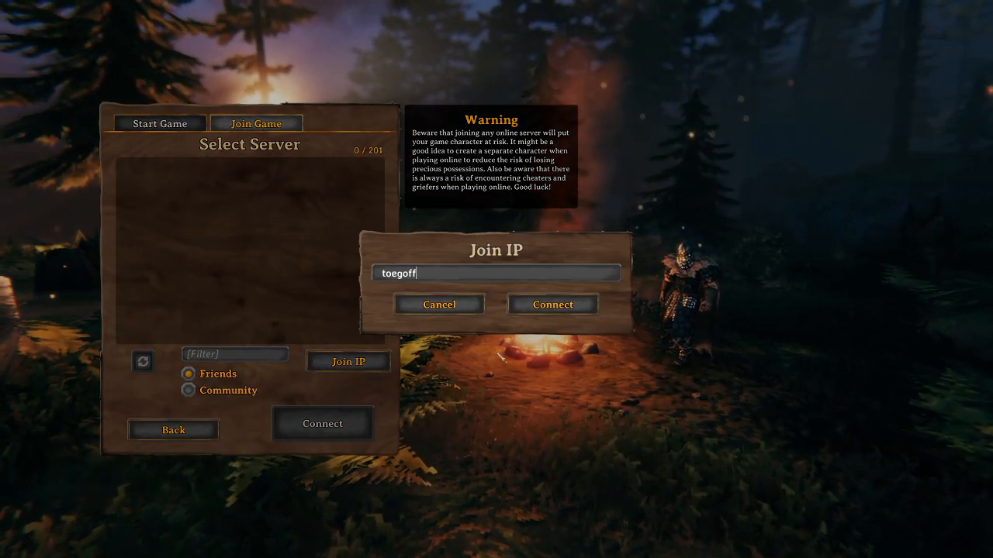